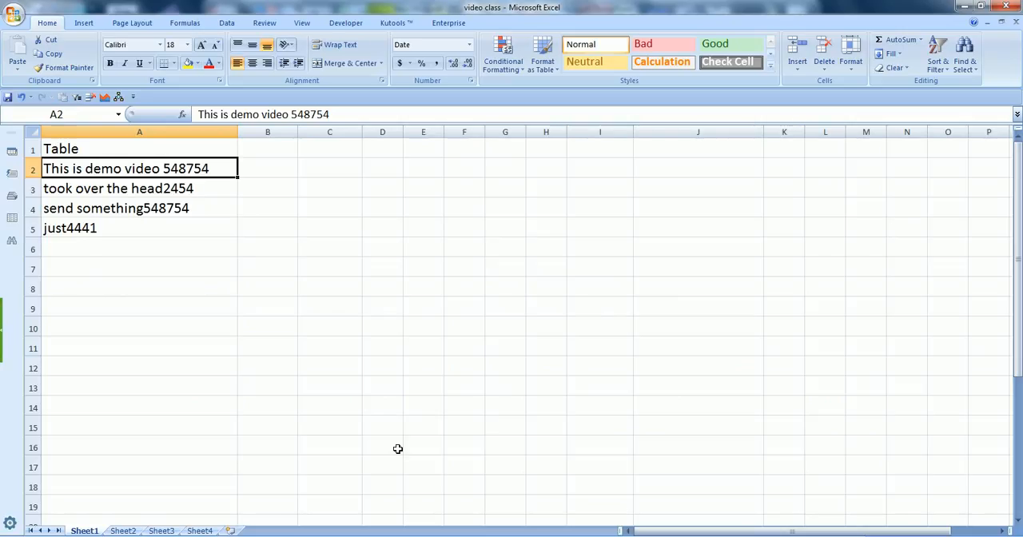
mouse_move(310, 265)
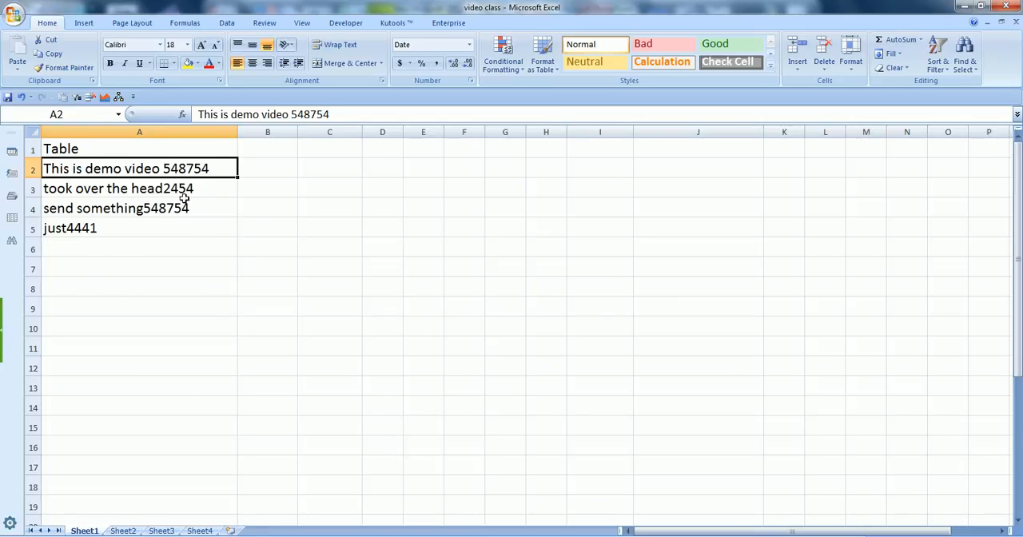
- Review the mixed text entries in column A, such as 'send something548754' and 'took over the head2454'
click(139, 208)
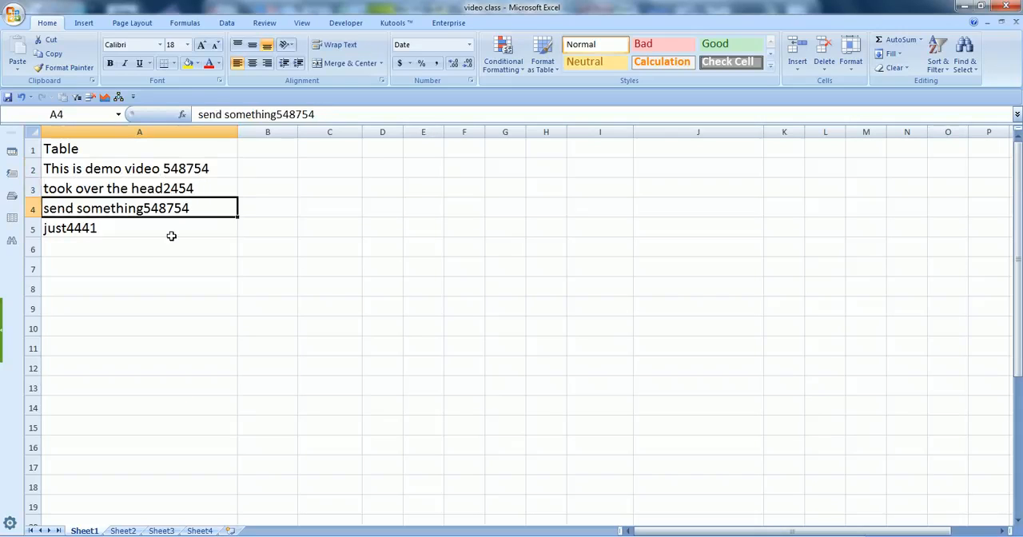
click(139, 307)
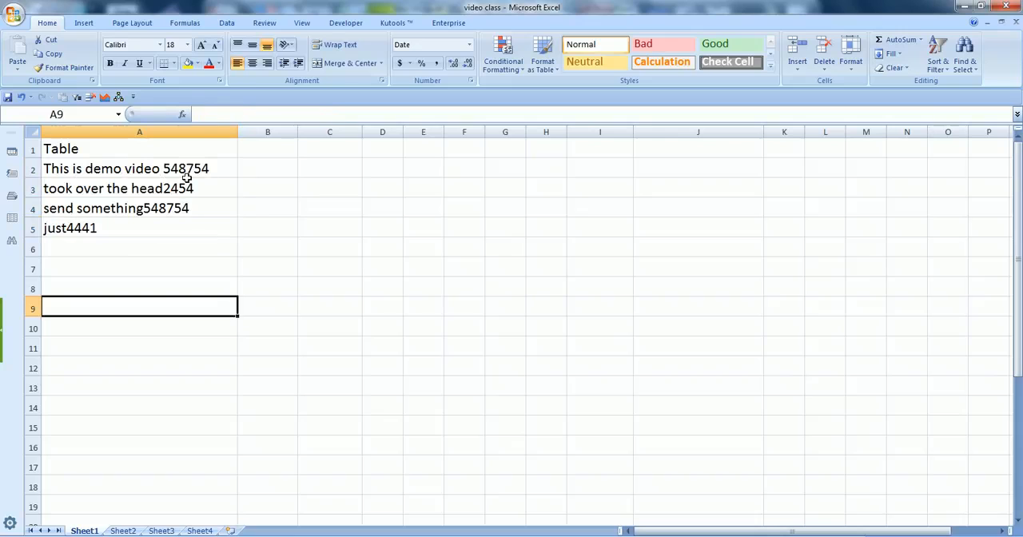
click(139, 168)
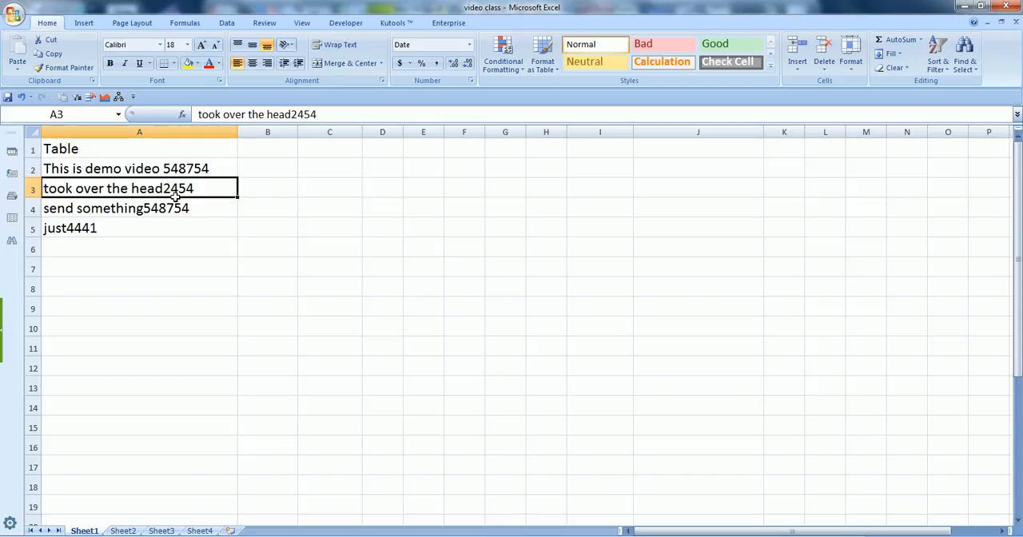
double_click(139, 189)
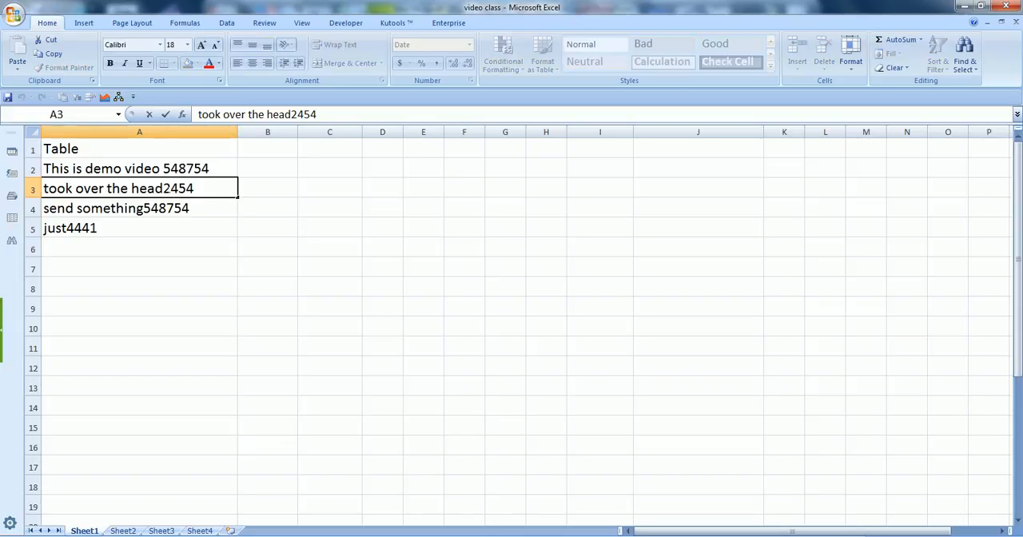
click(139, 227)
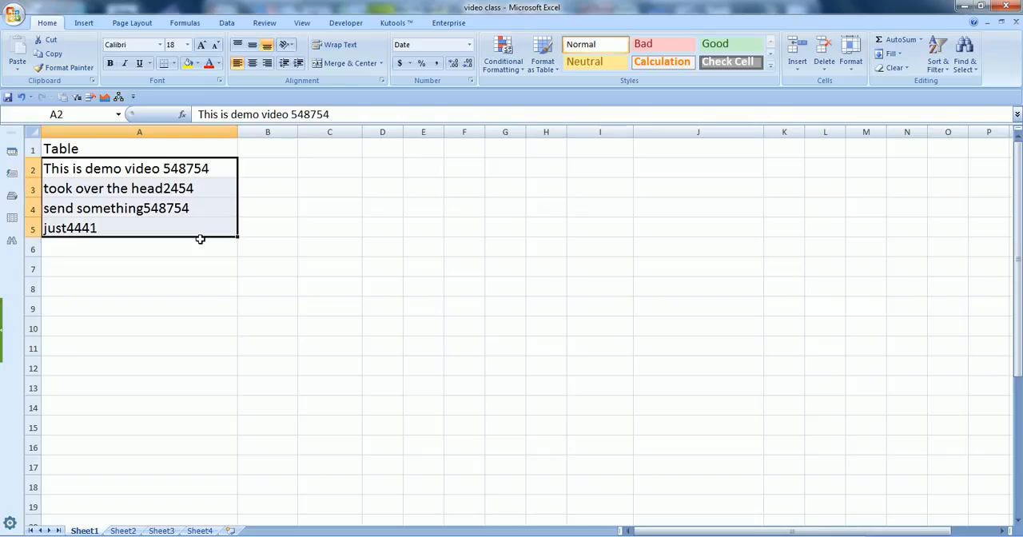
- Place the SUMPRODUCT number-extraction formula from Sheet2 into B2, returning 548754 from A2
click(268, 170)
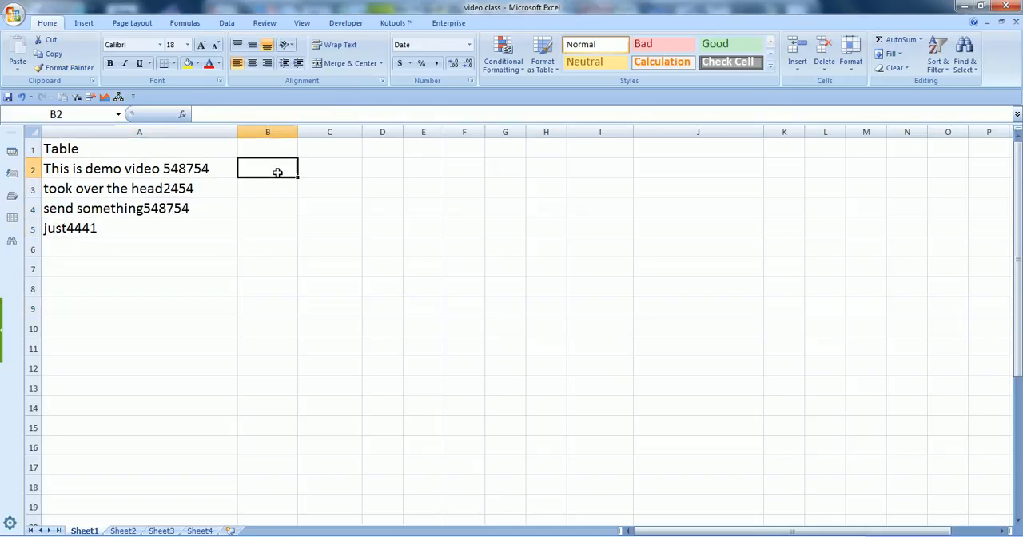
click(139, 169)
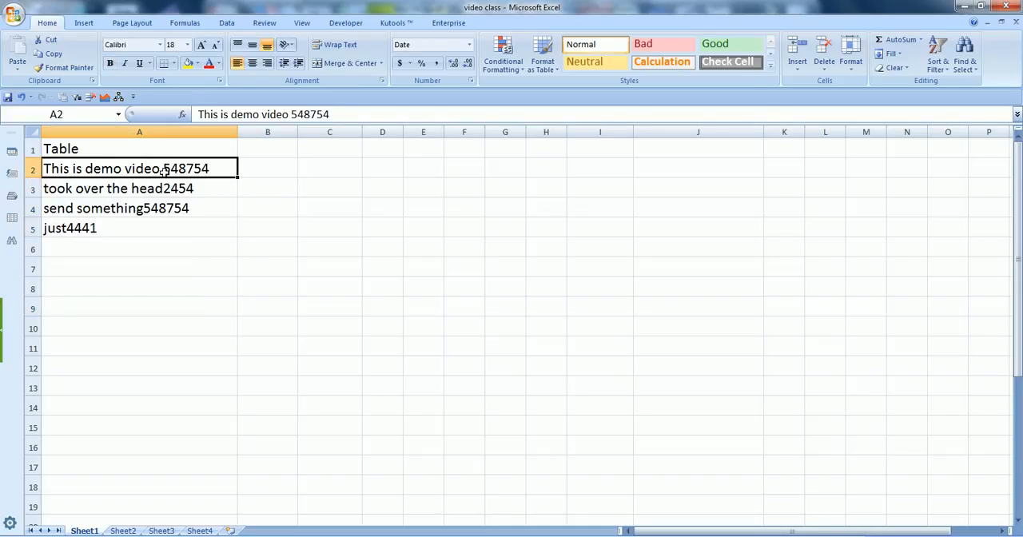
click(268, 167)
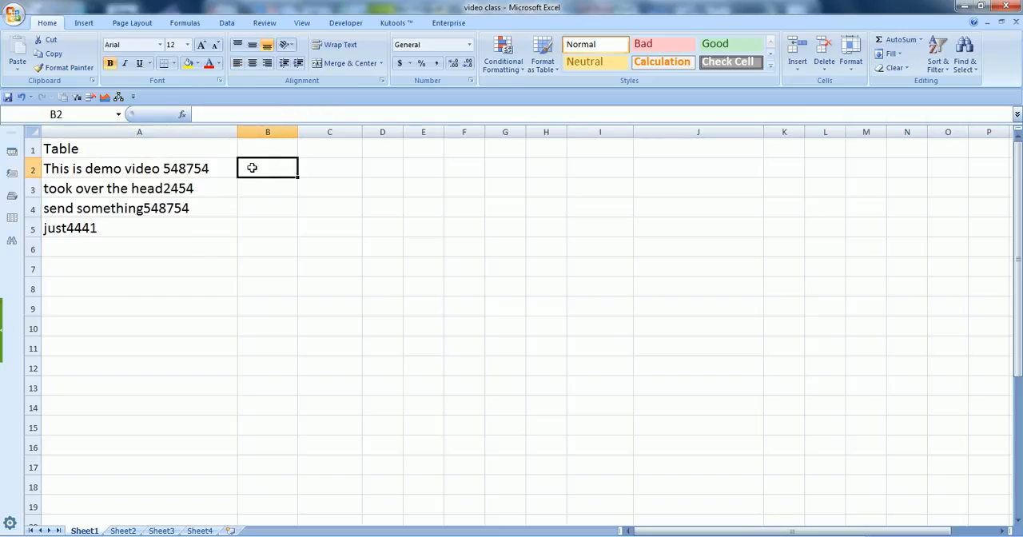
mouse_move(271, 176)
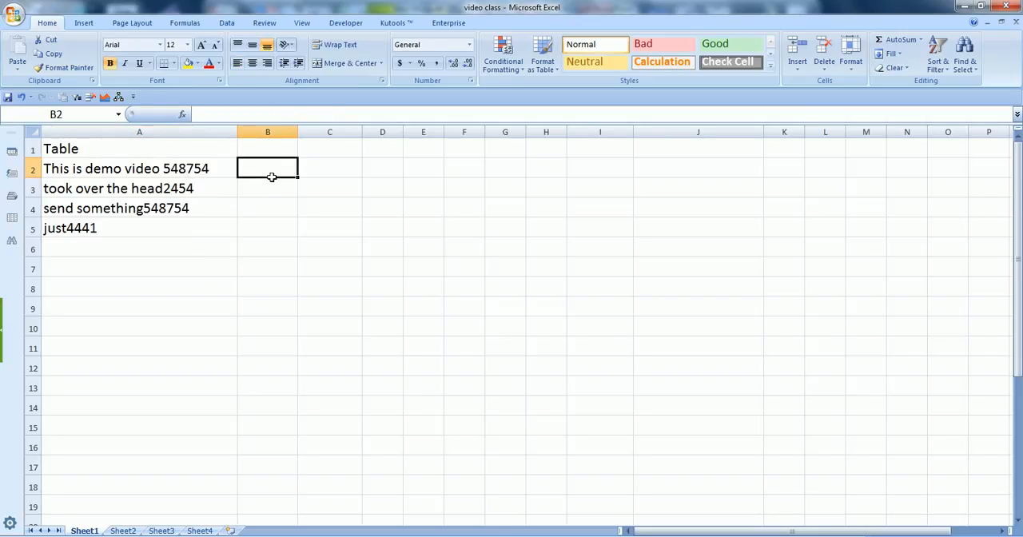
click(122, 530)
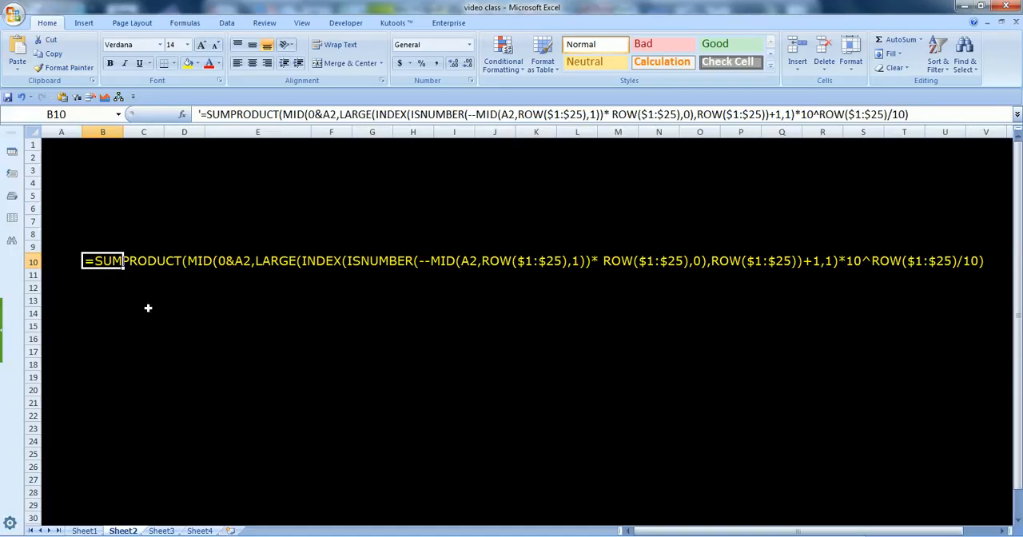
mouse_move(435, 330)
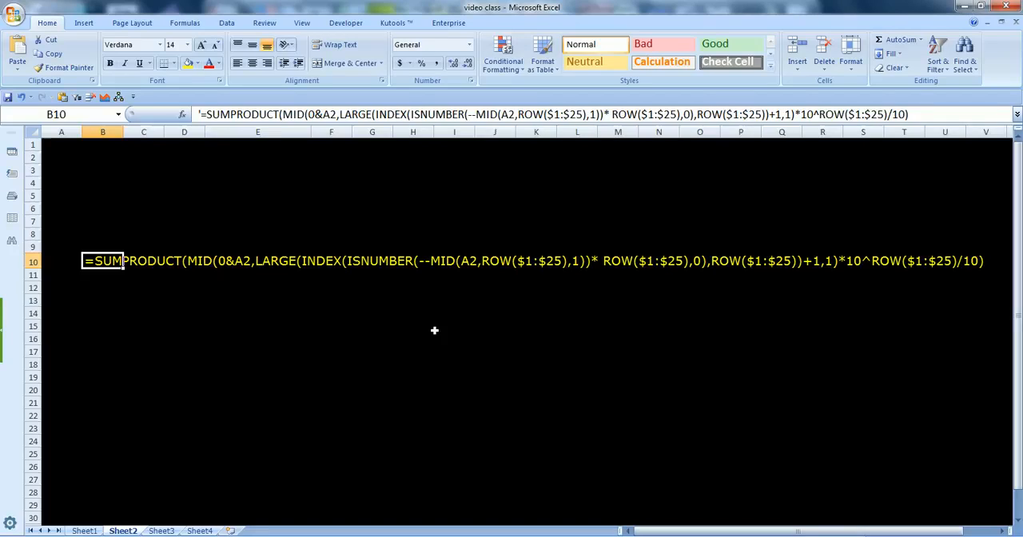
mouse_move(259, 192)
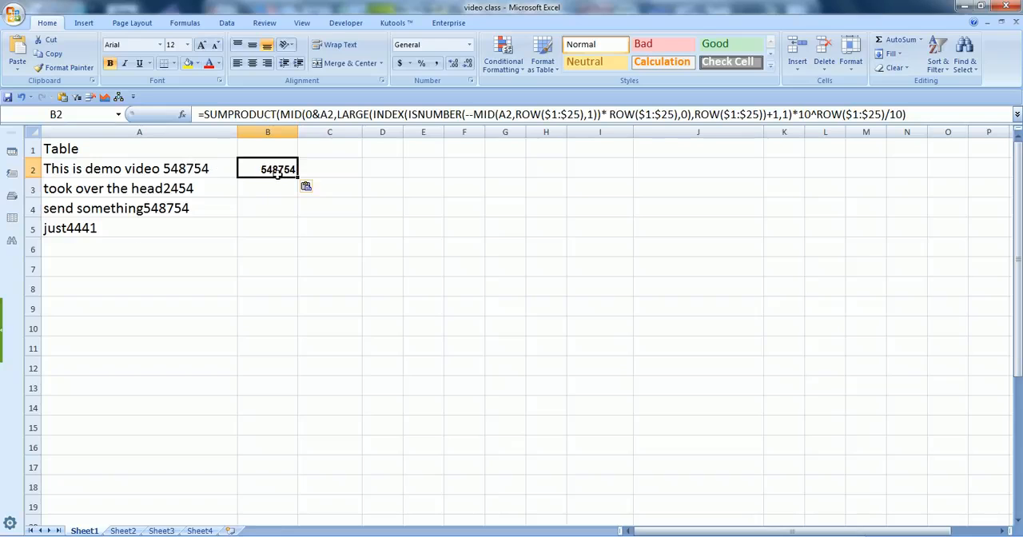
- Fill the B2 formula down to B5 so column B shows 548754, 2454, 548754 and 4441
click(139, 170)
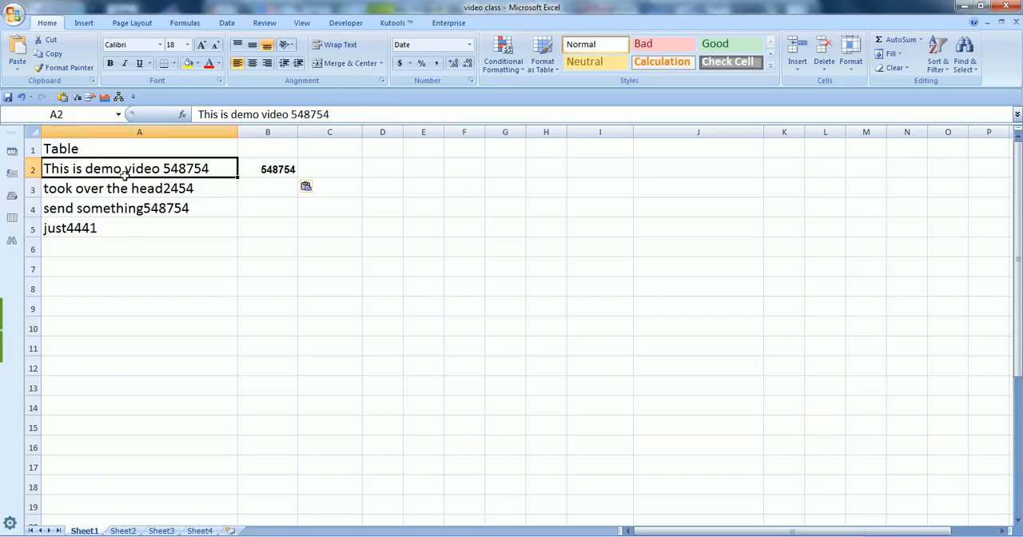
click(268, 169)
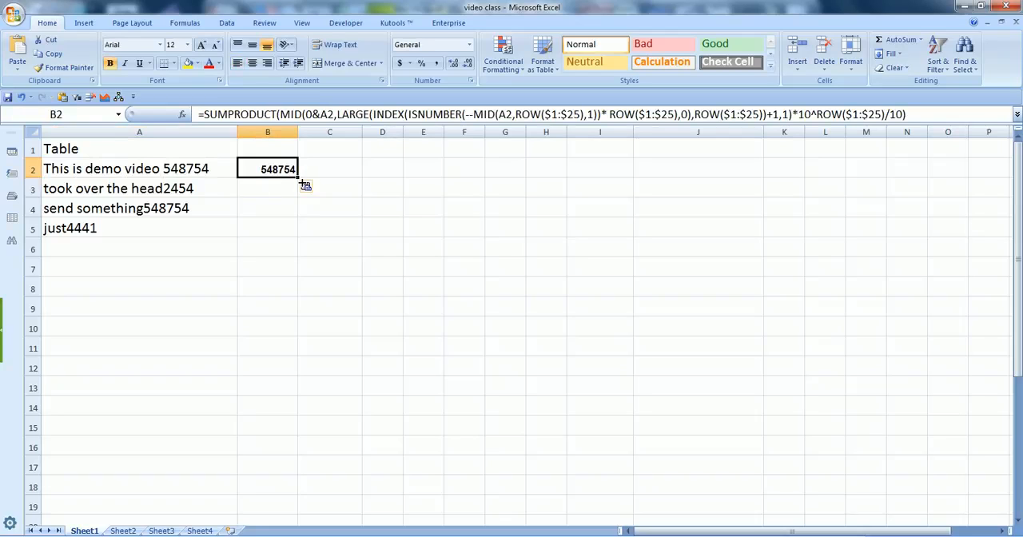
drag(297, 174, 298, 233)
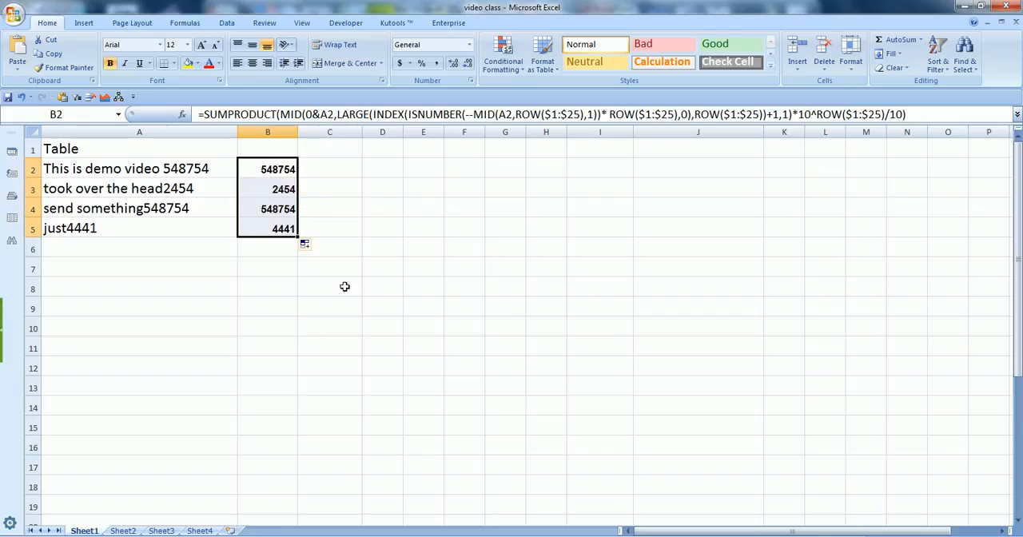
mouse_move(281, 252)
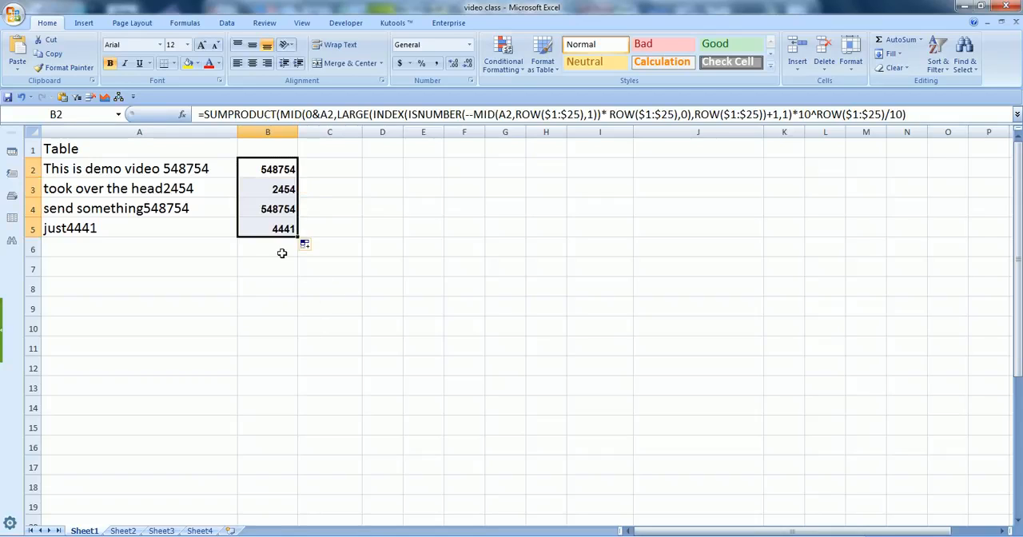